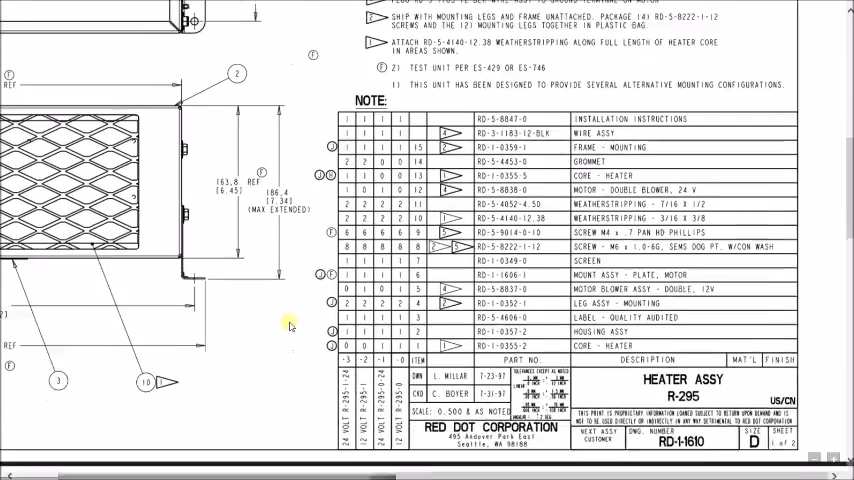
scroll("down", 3)
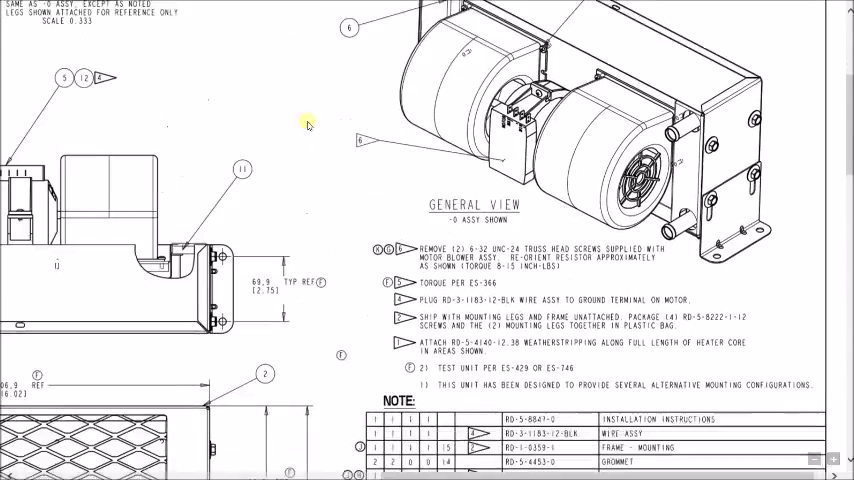
scroll("down", 3)
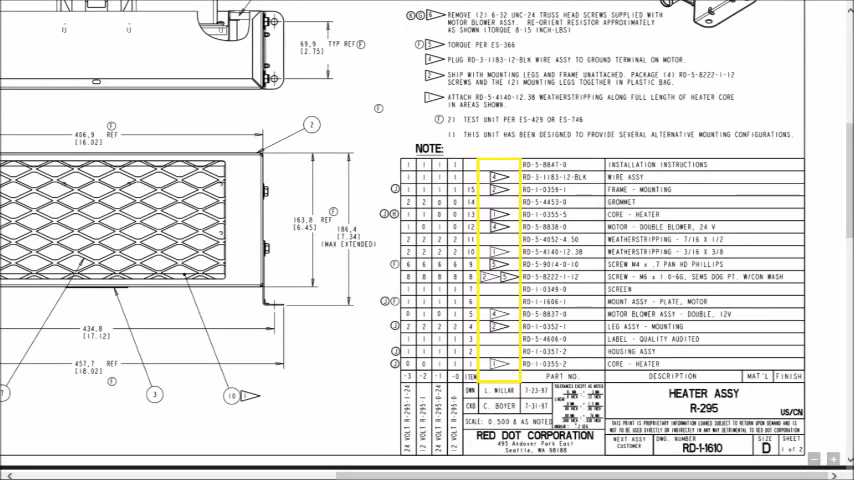